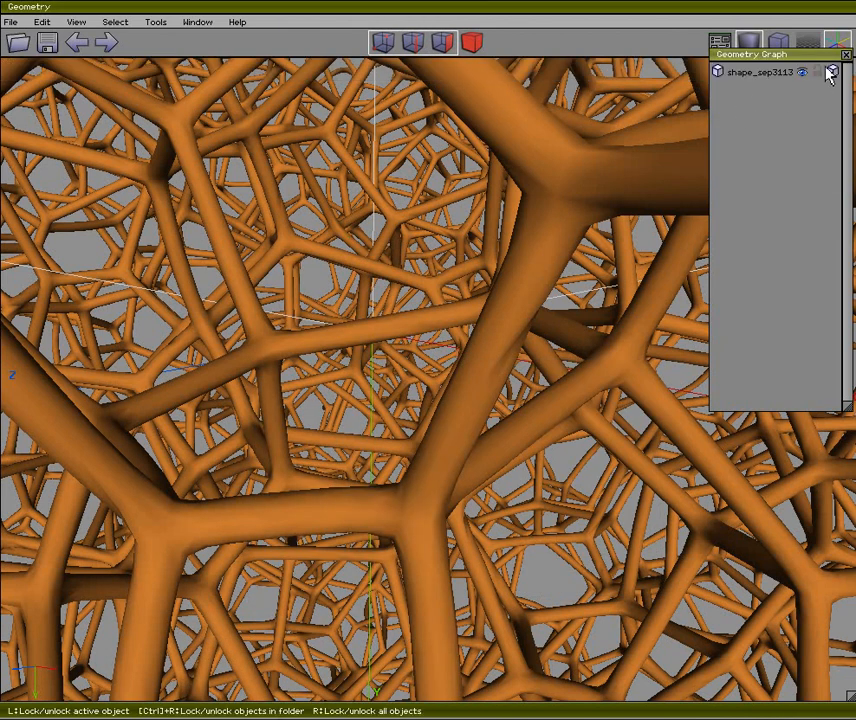
Close the Geometry Graph panel so the orange foam lattice fills the viewport
click(832, 72)
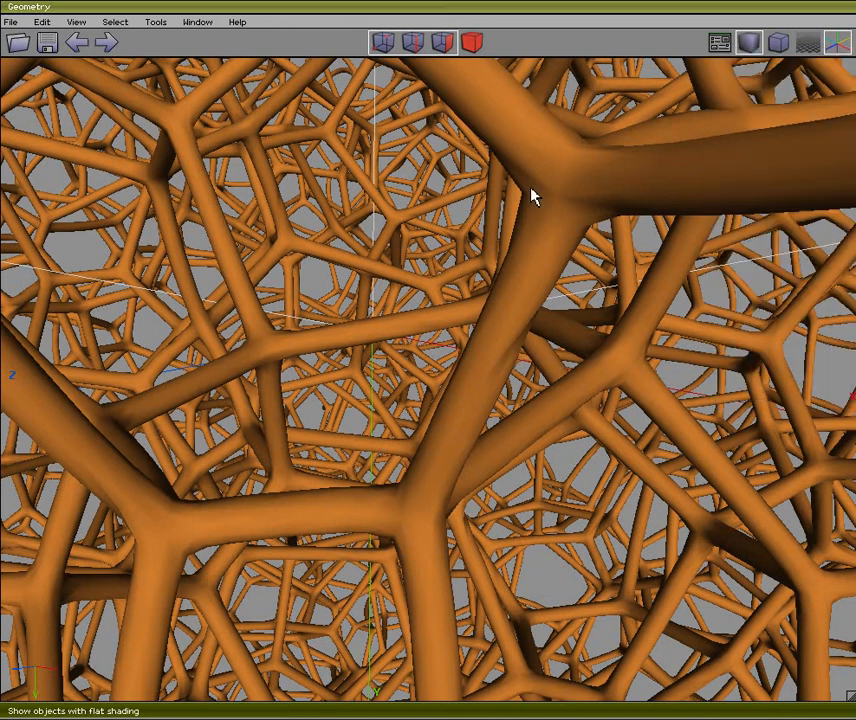